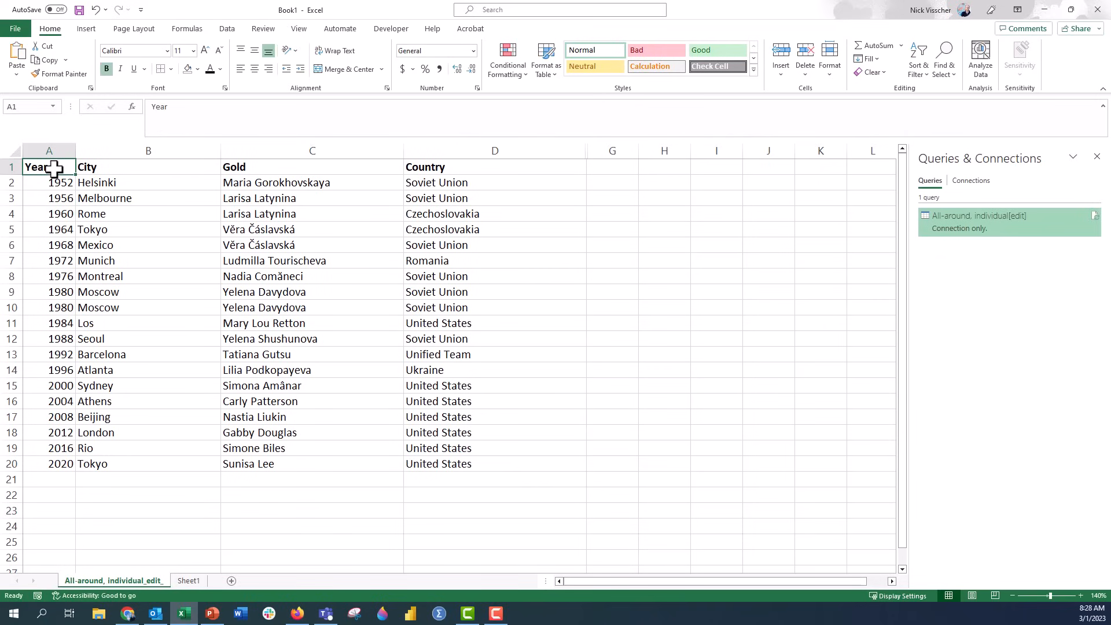
Select parts of the table, then narrow the Gold column to fit the medalist names.
left_click(60, 182)
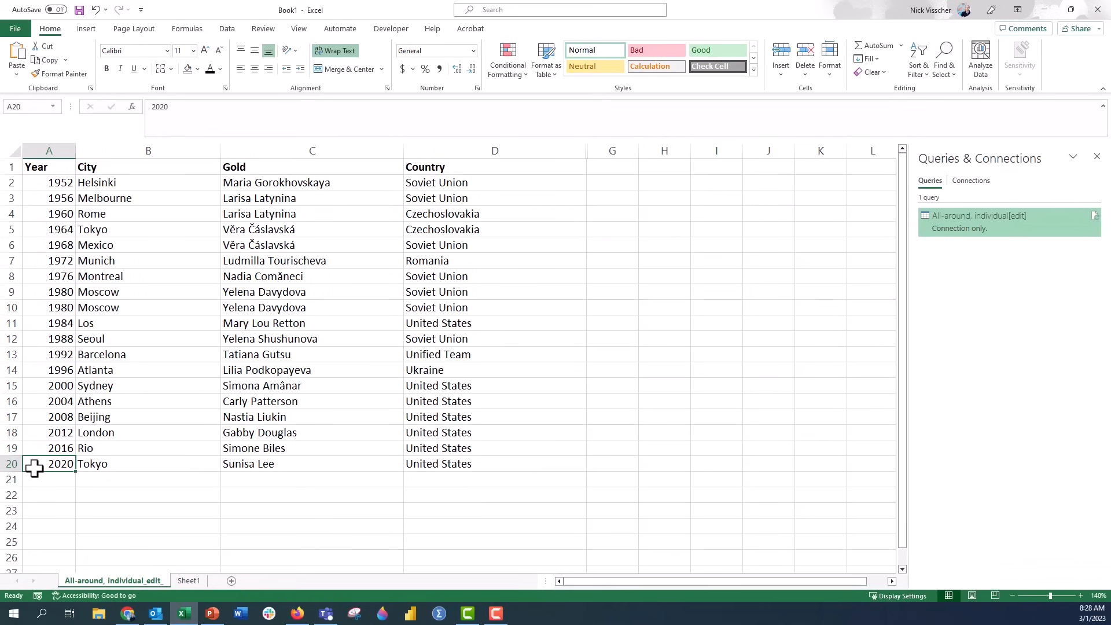
mouse_move(42, 340)
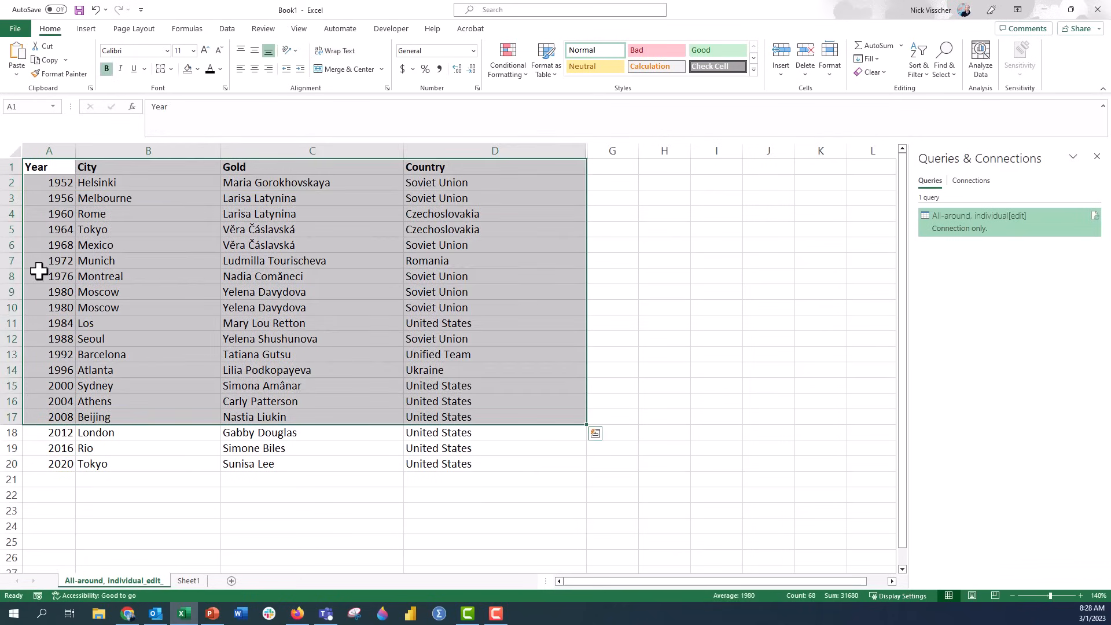
left_click_drag(48, 183, 49, 198)
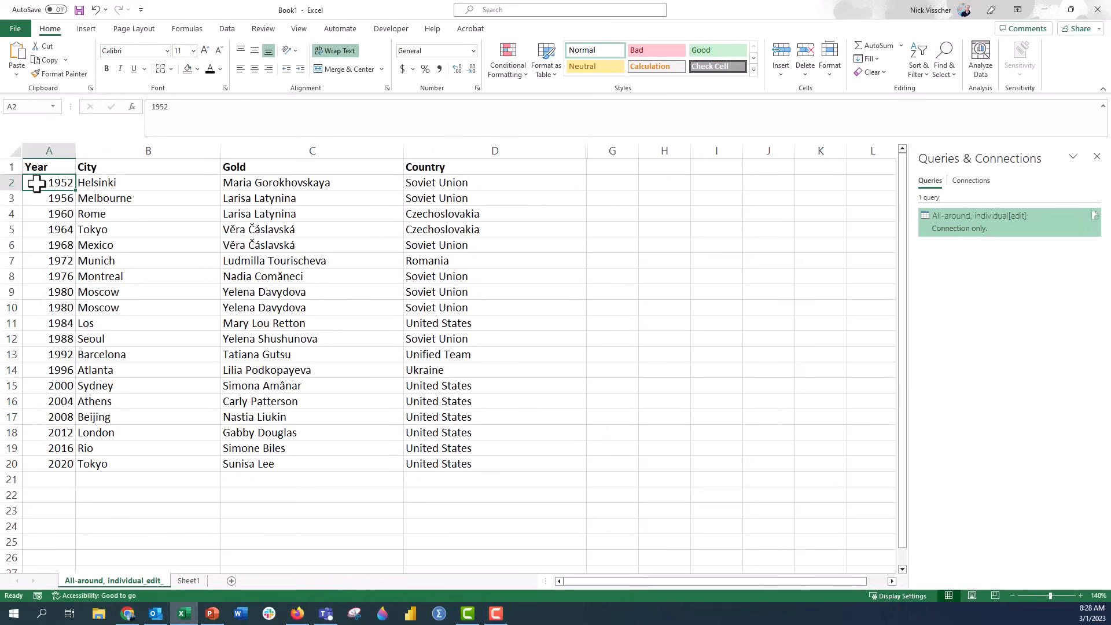
left_click(48, 464)
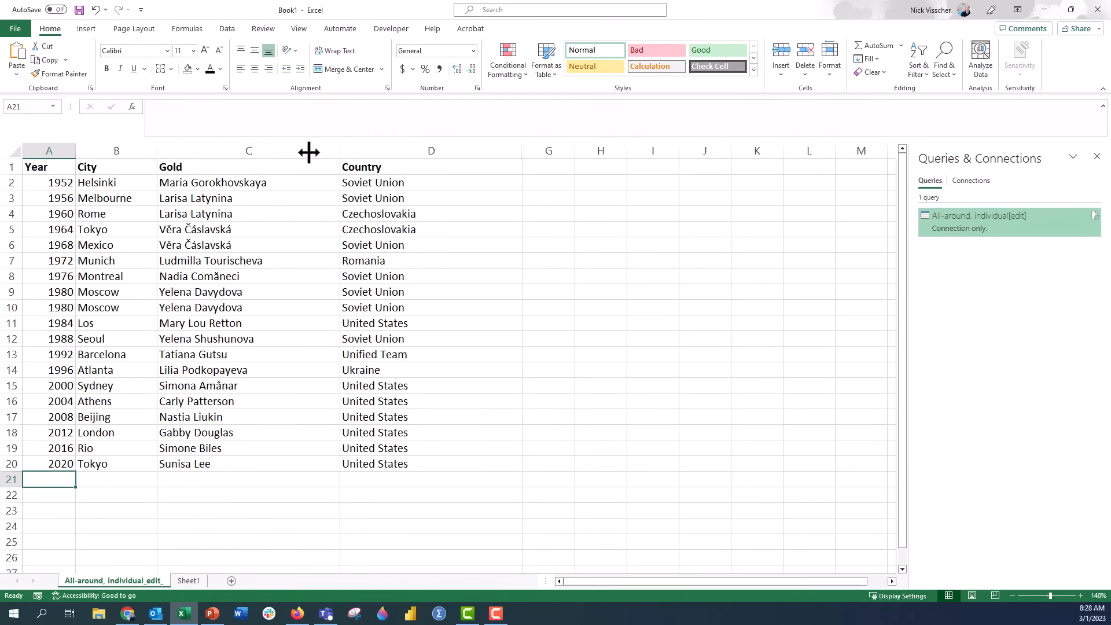
left_click_drag(309, 151, 287, 151)
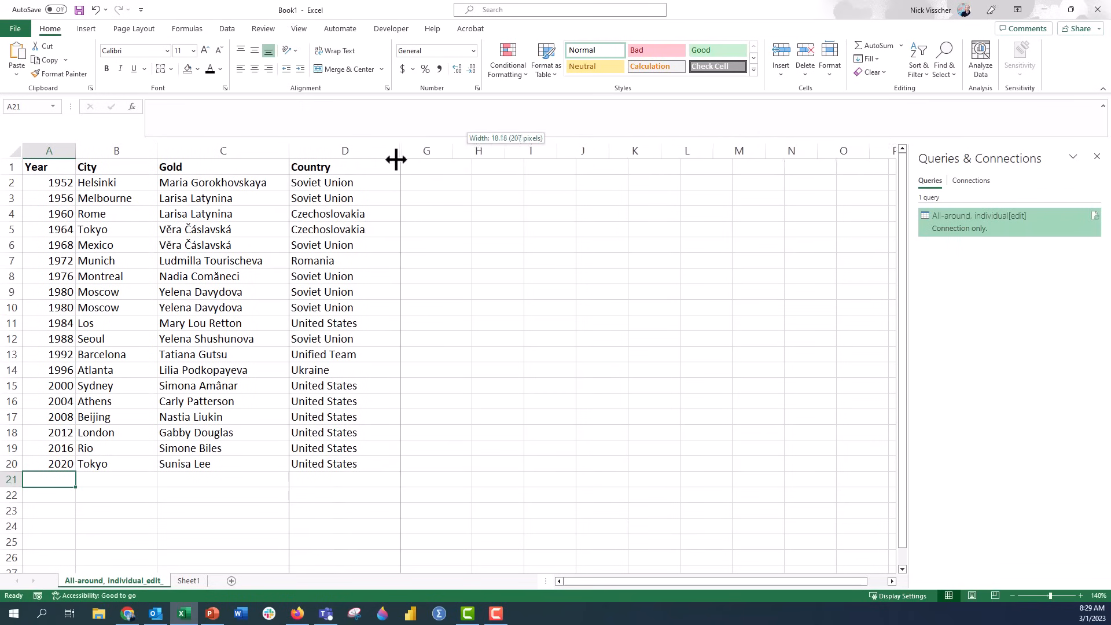
left_click(222, 385)
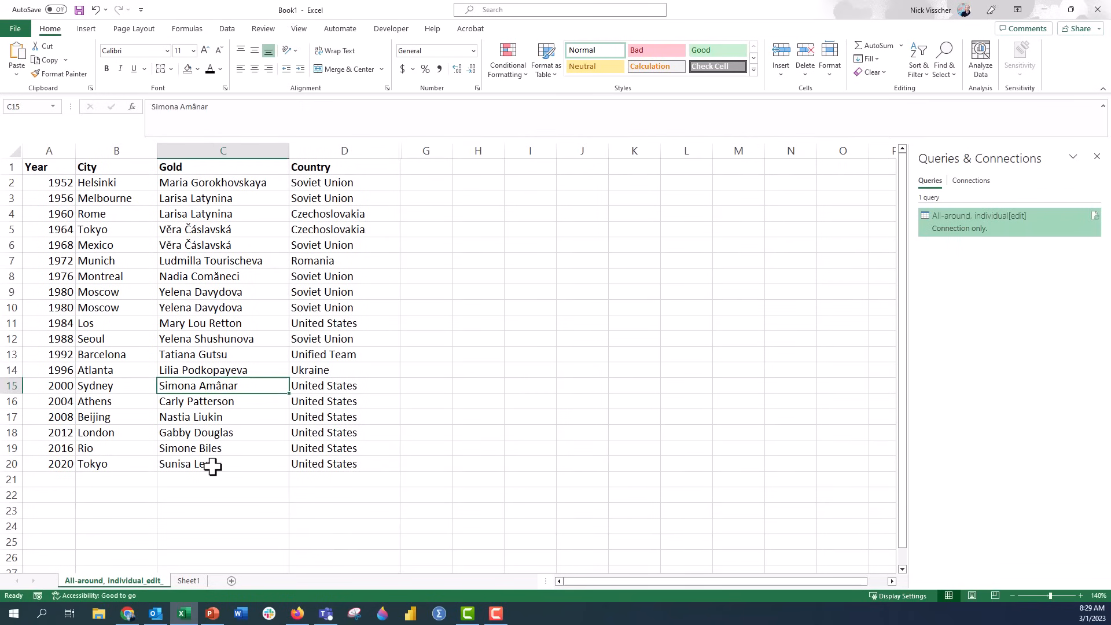
mouse_move(50, 167)
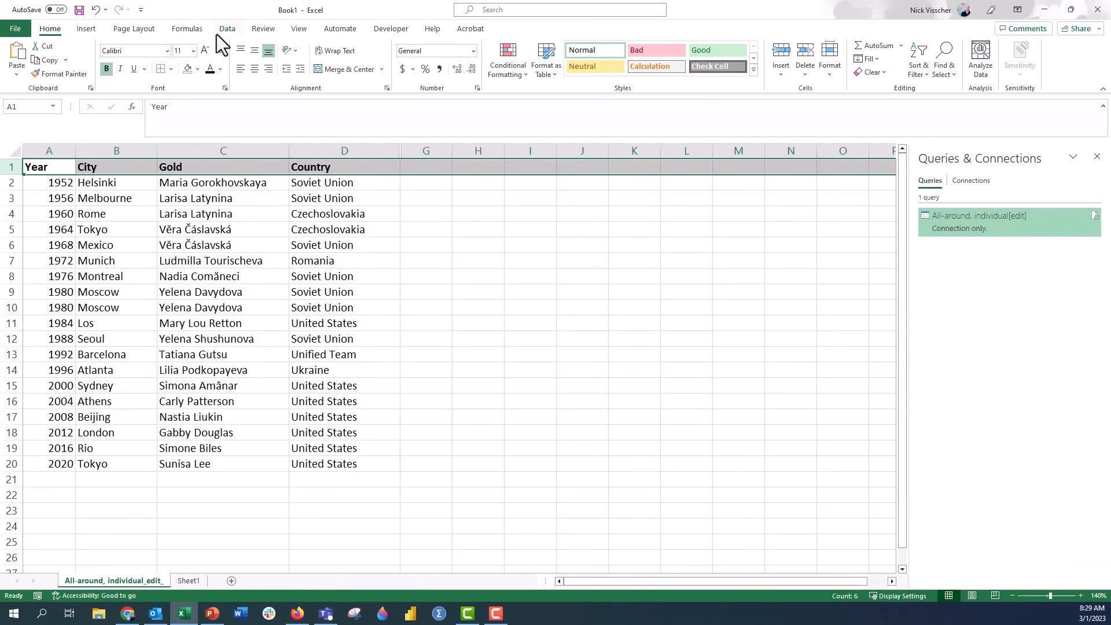
Turn on Data > Filter so the medalist table's header row shows drop-down arrows.
left_click(227, 29)
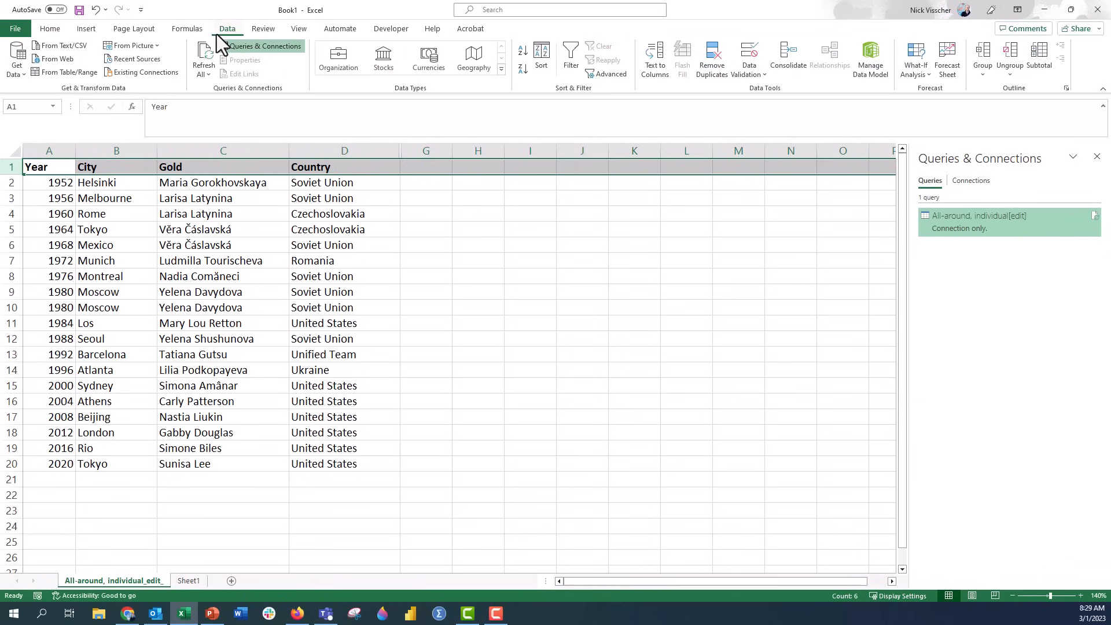
mouse_move(511, 94)
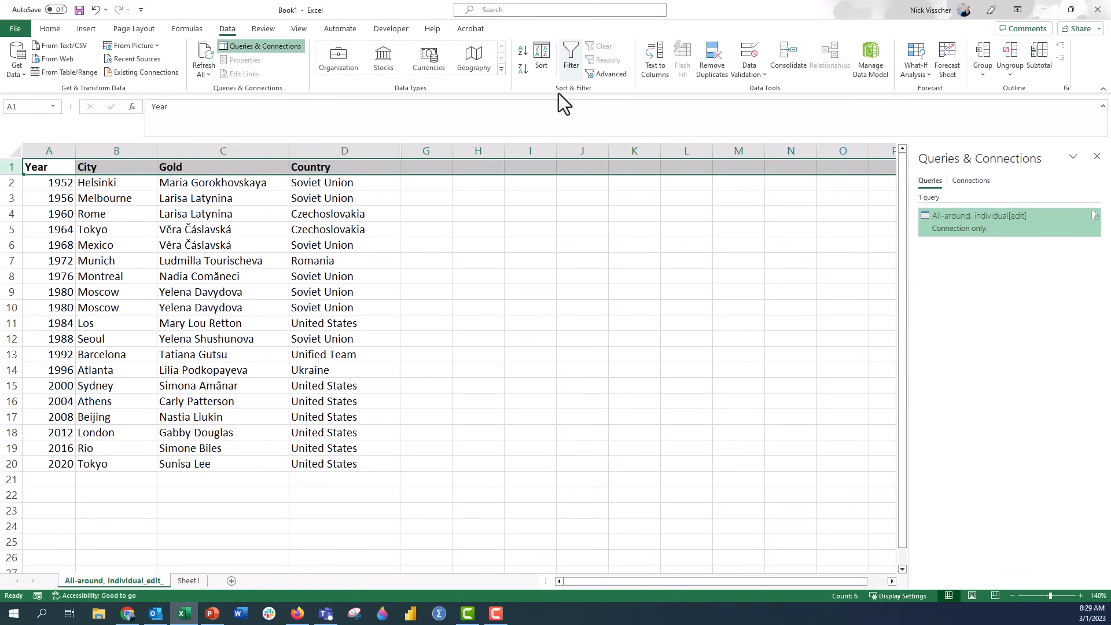
mouse_move(571, 57)
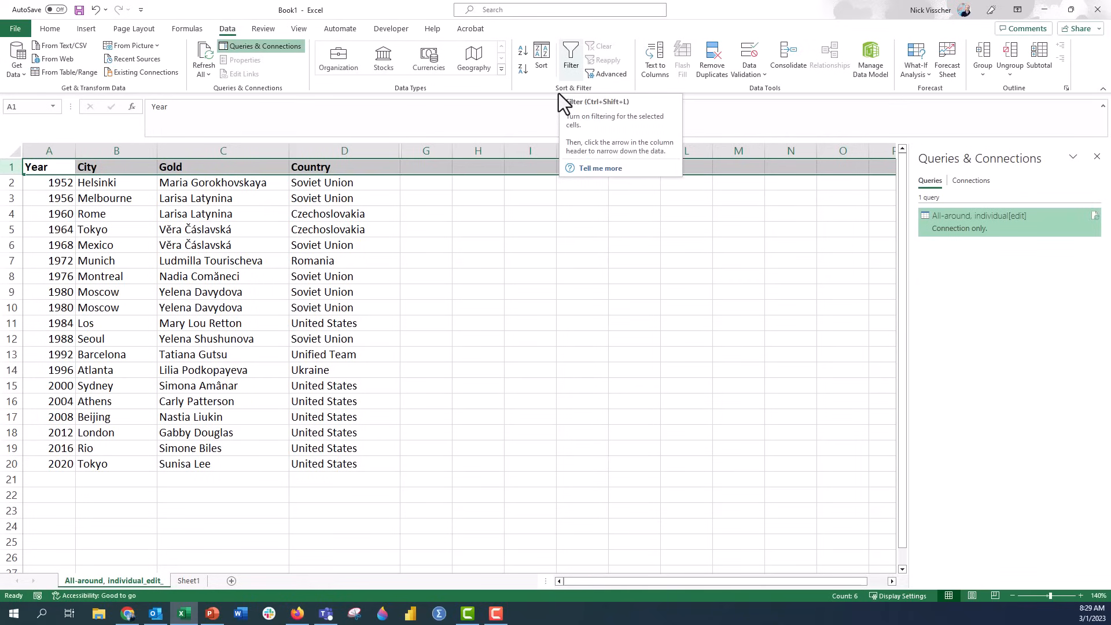
left_click(571, 58)
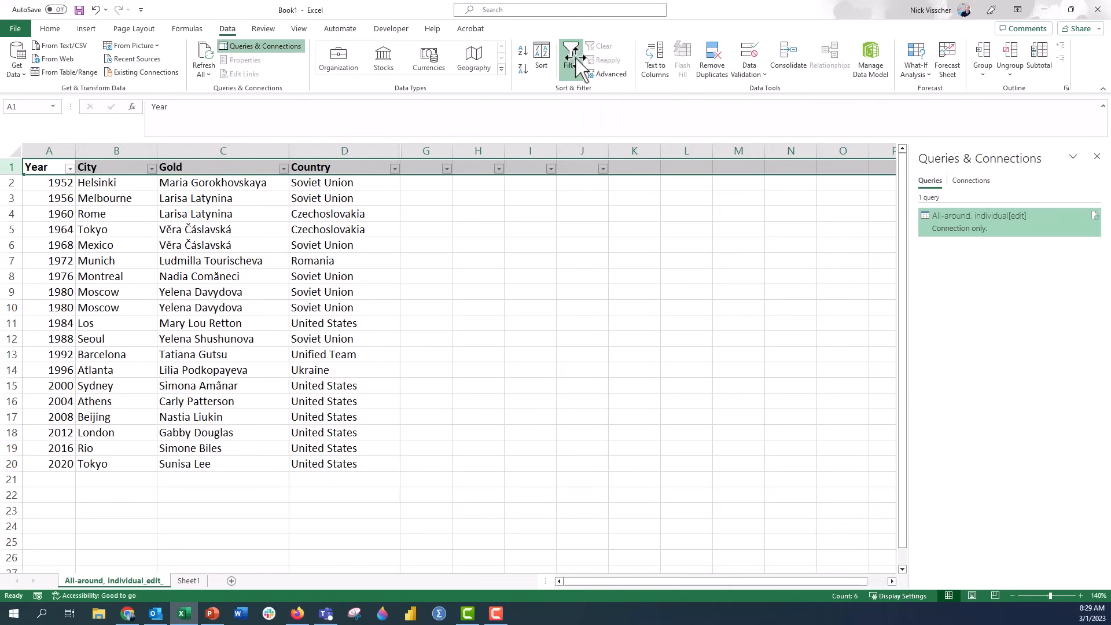
left_click(222, 167)
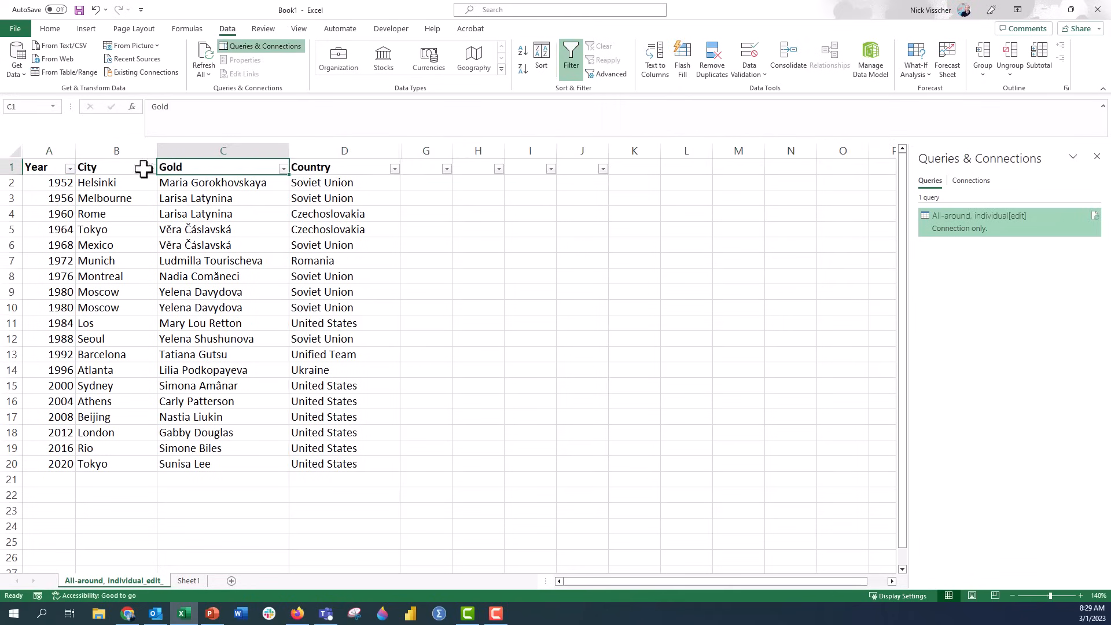
Sort the Year column largest to smallest so 2020 Tokyo is listed first.
left_click(69, 167)
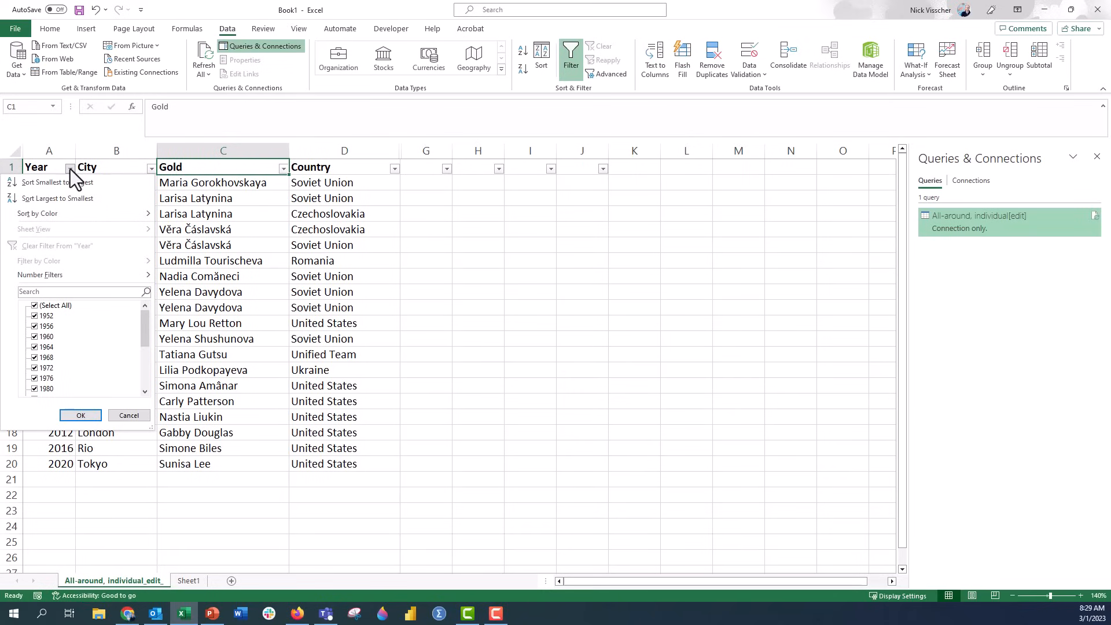
left_click_drag(144, 326, 145, 376)
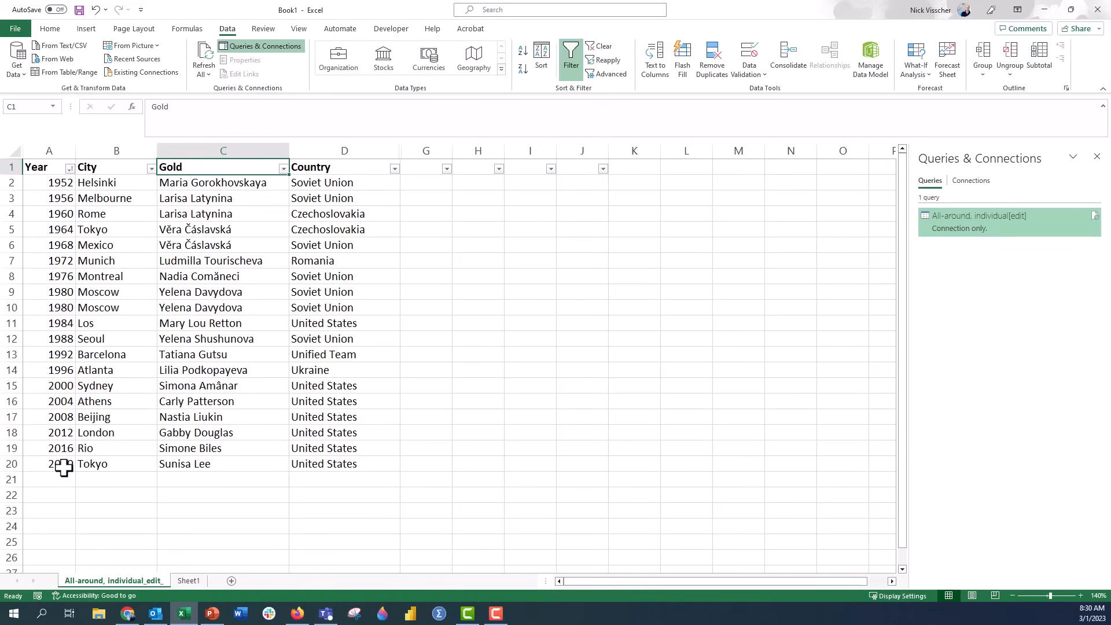
left_click(69, 168)
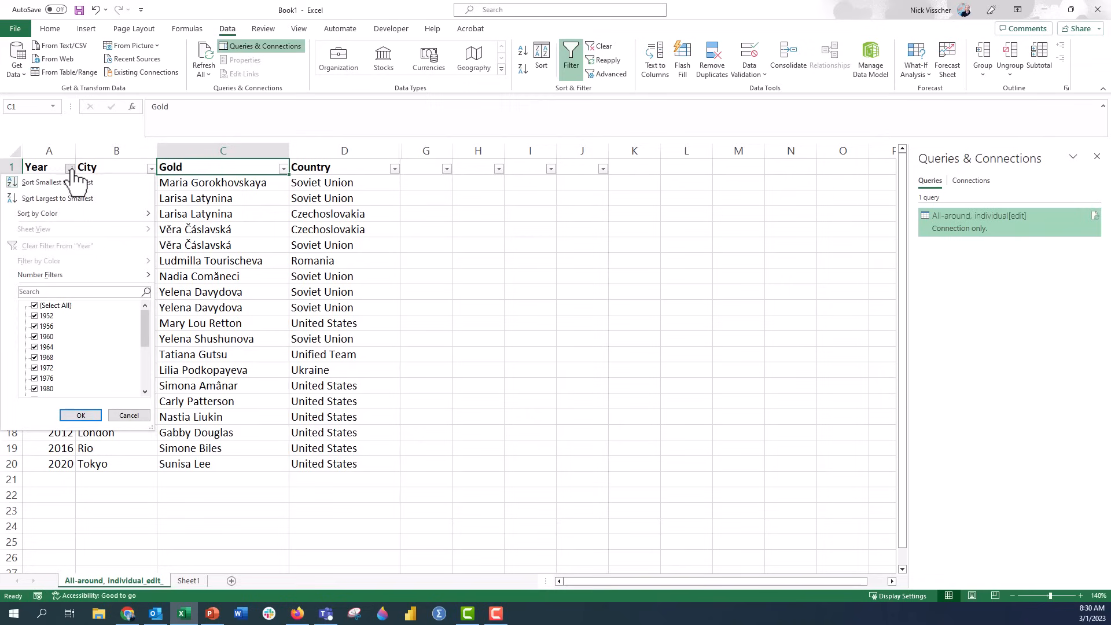
mouse_move(78, 198)
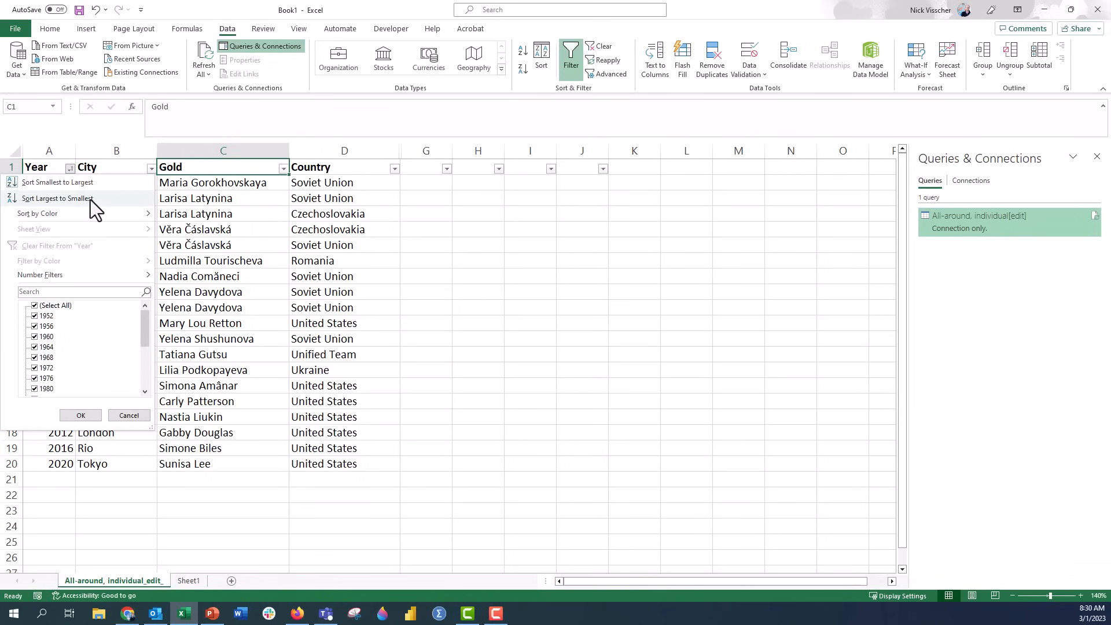
left_click(58, 199)
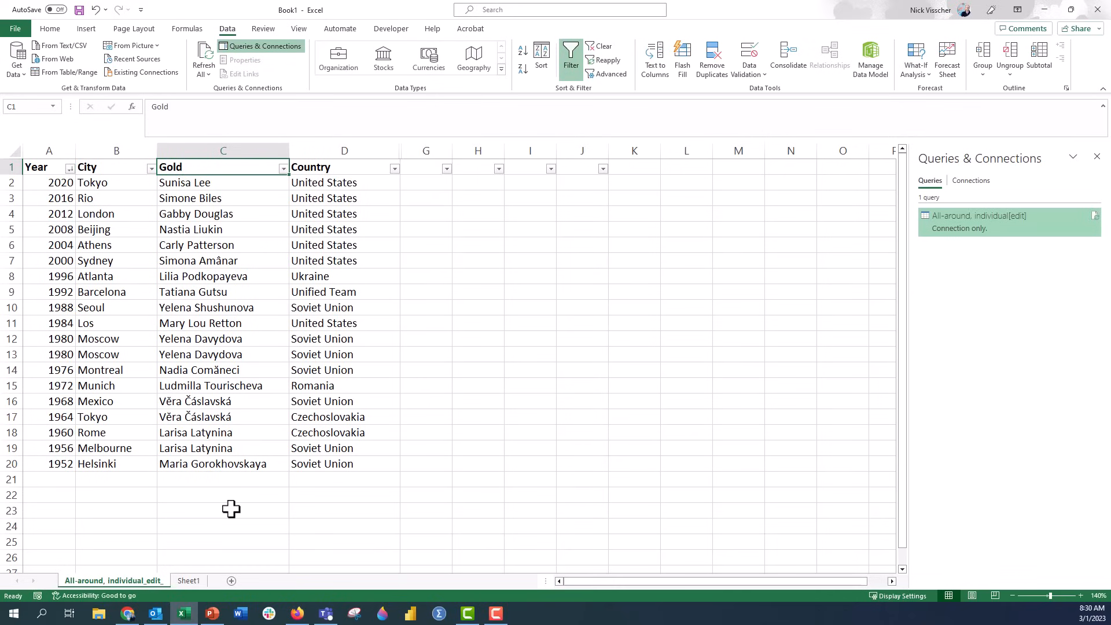
mouse_move(559, 199)
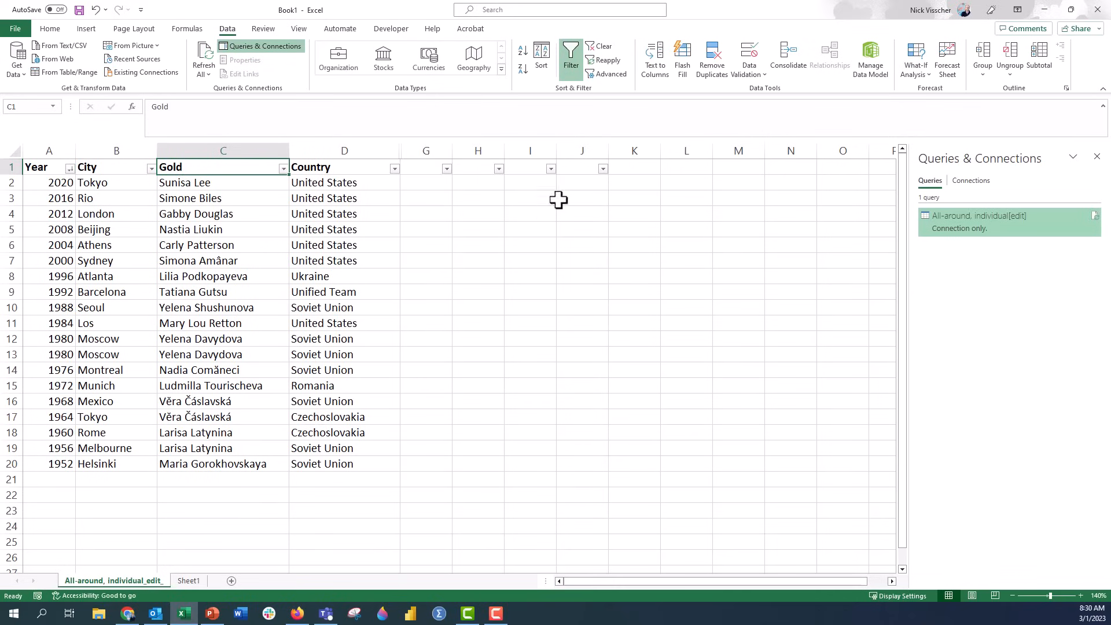
mouse_move(417, 164)
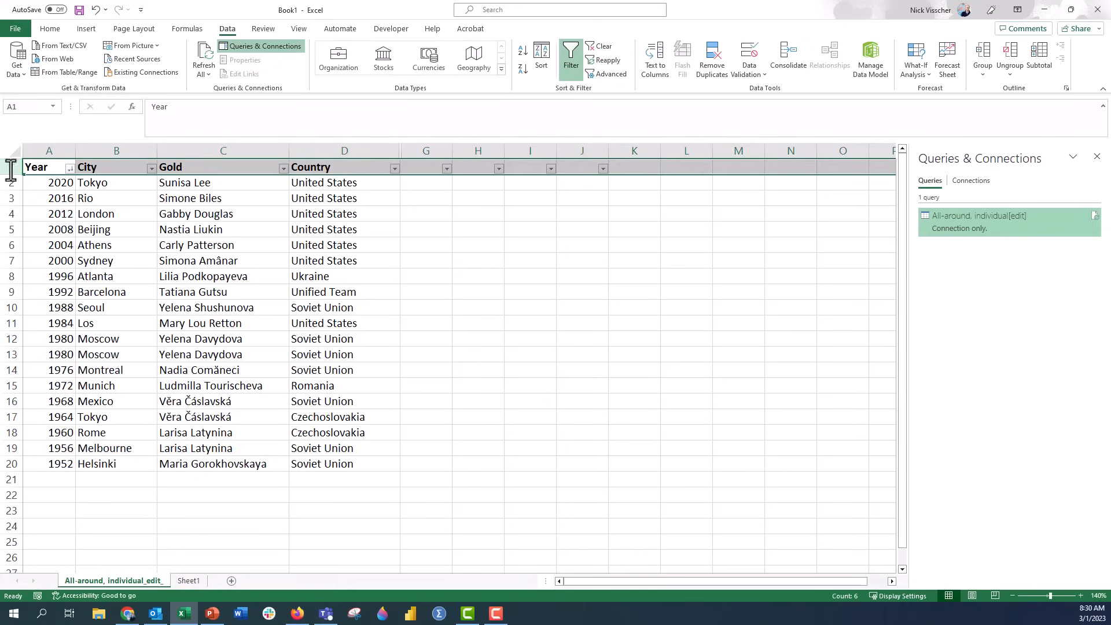
mouse_move(571, 56)
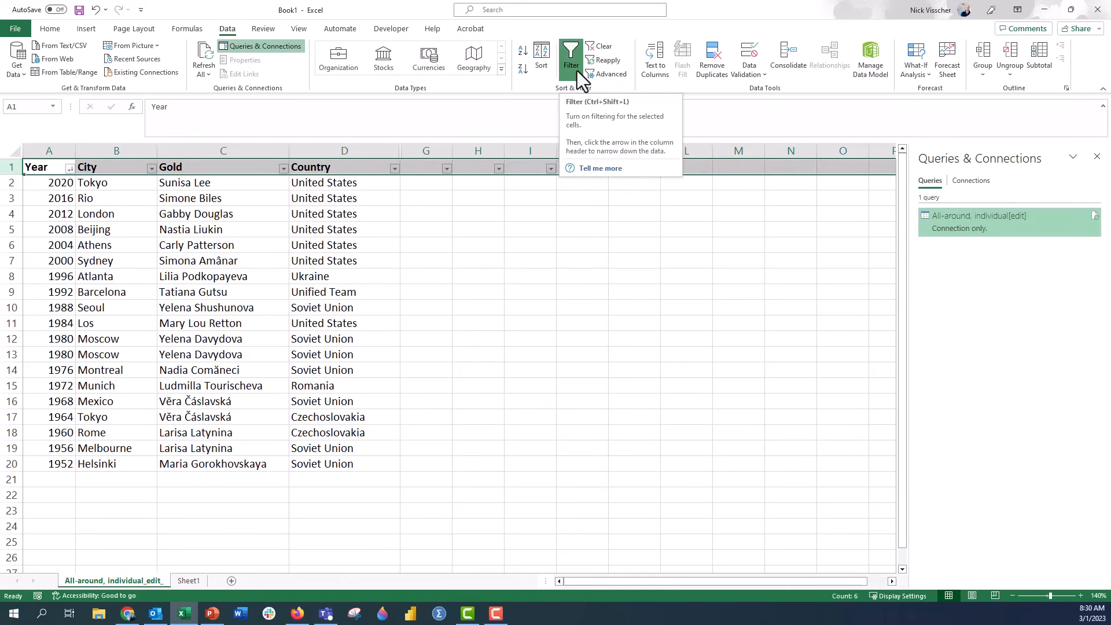
Switch filtering off and on again so drop-downs cover only Year, City, Gold and Country.
left_click(571, 57)
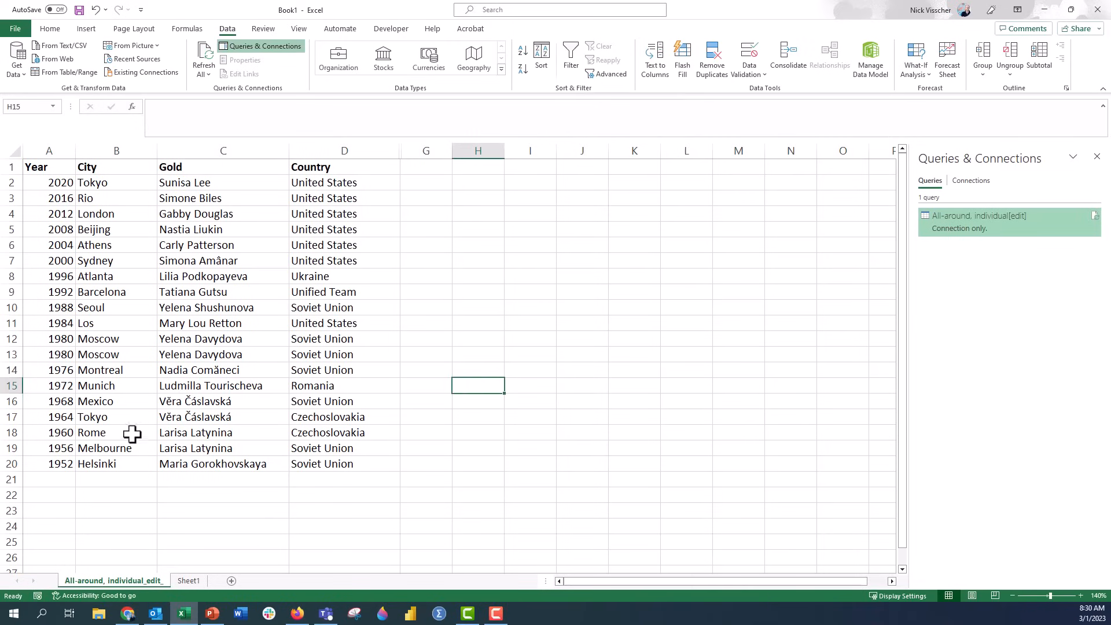
mouse_move(54, 167)
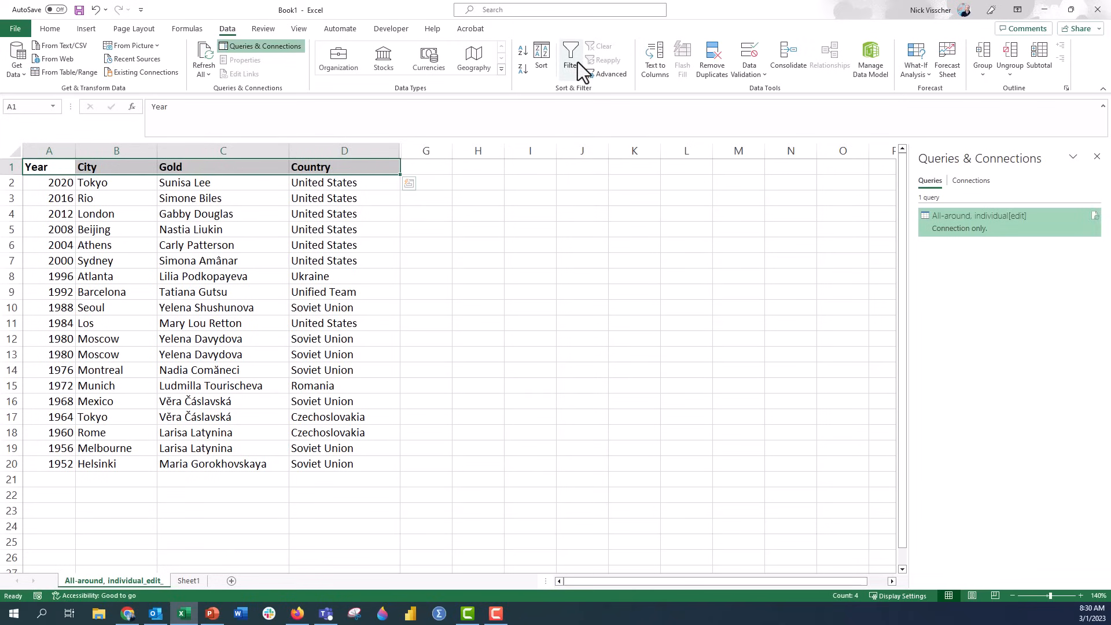
left_click(571, 58)
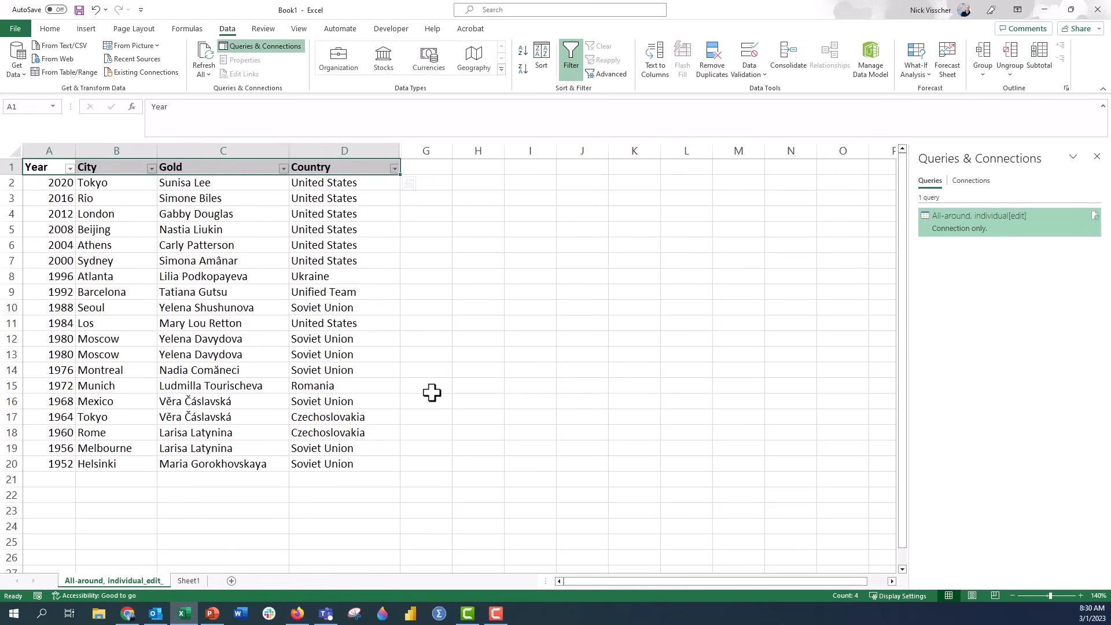
left_click(426, 385)
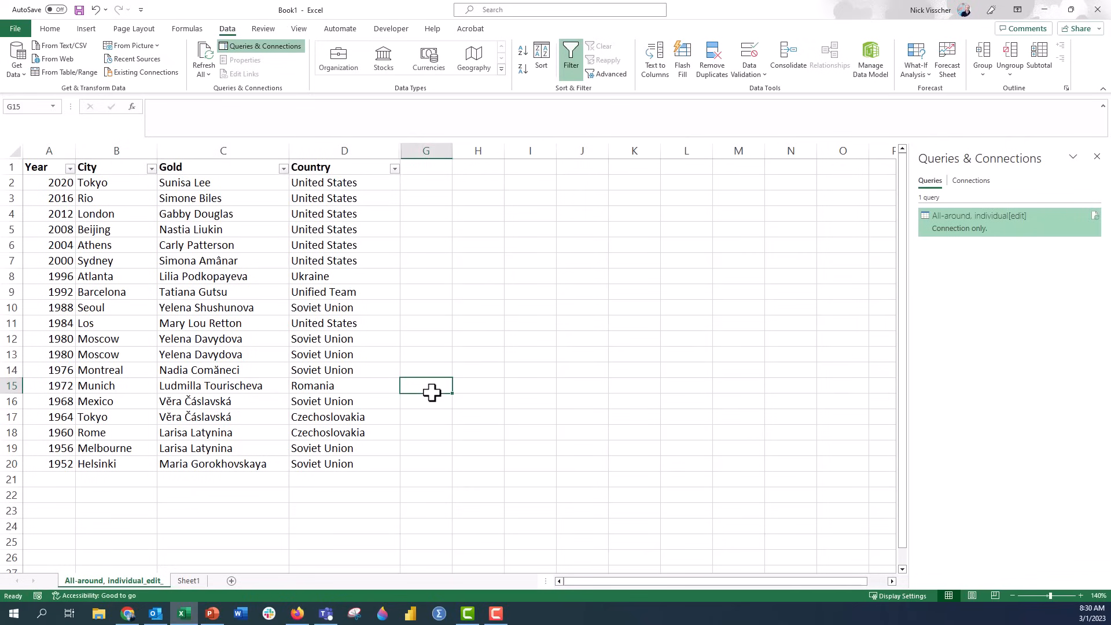
mouse_move(429, 390)
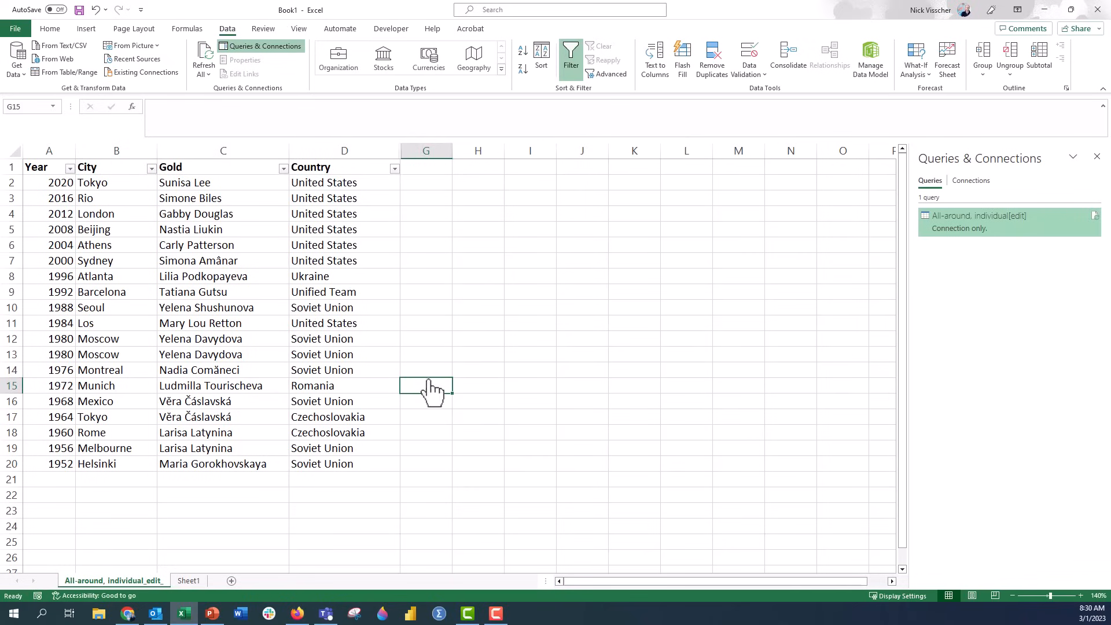
left_click(344, 167)
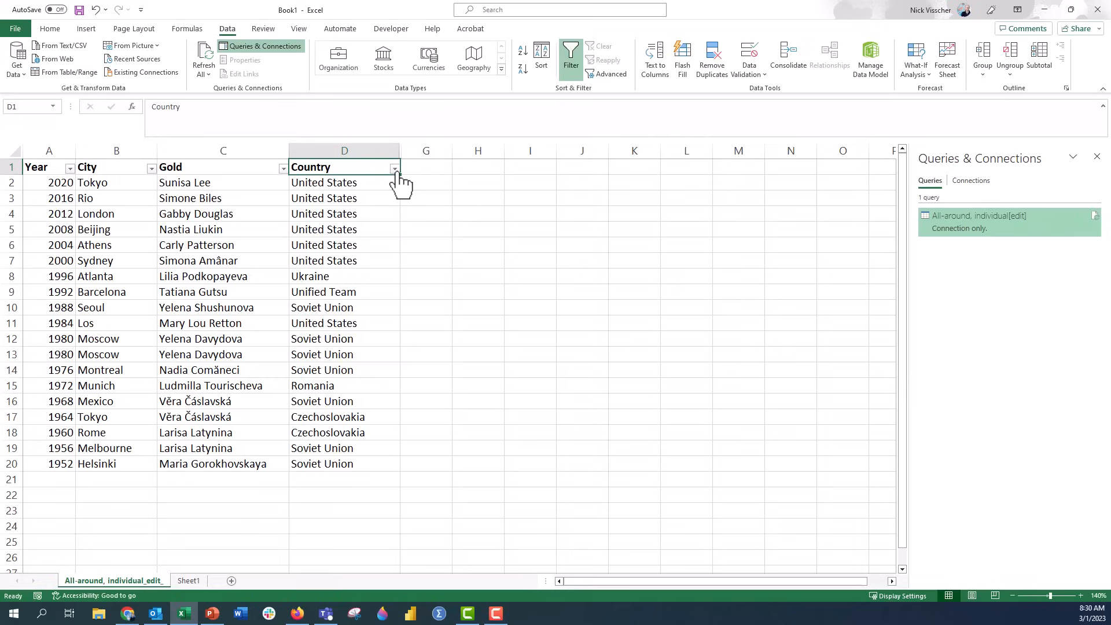
left_click(395, 168)
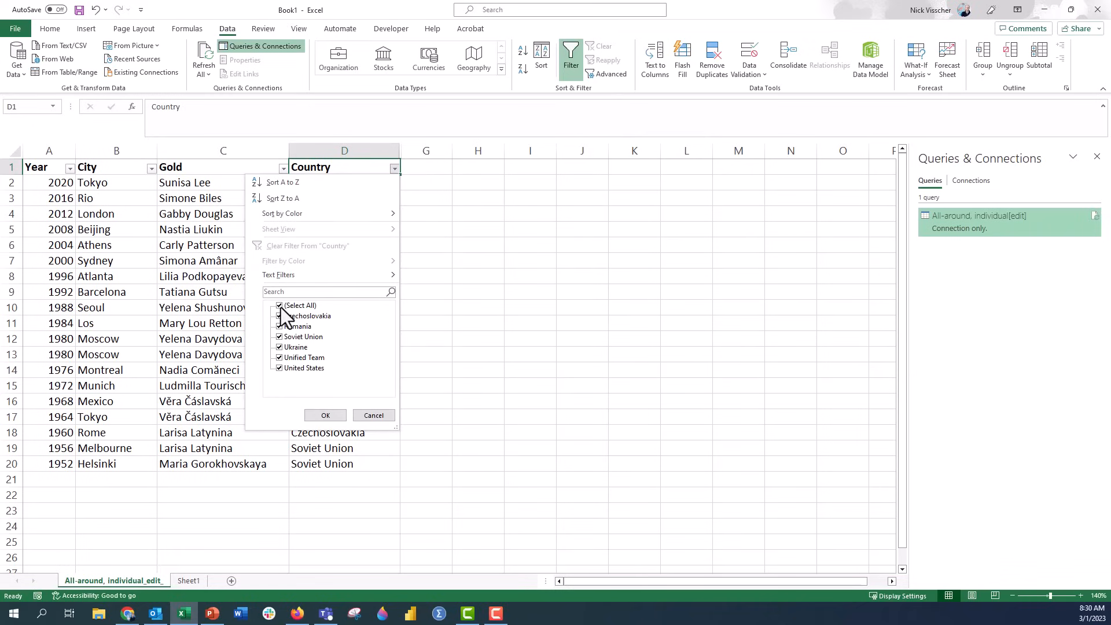
left_click(279, 305)
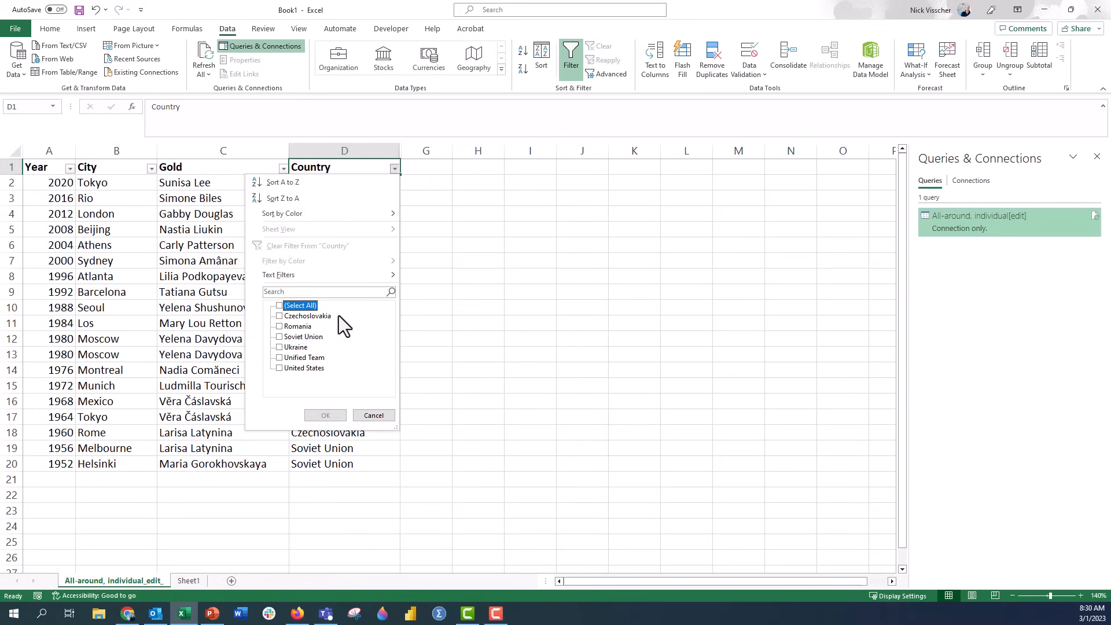
left_click(279, 368)
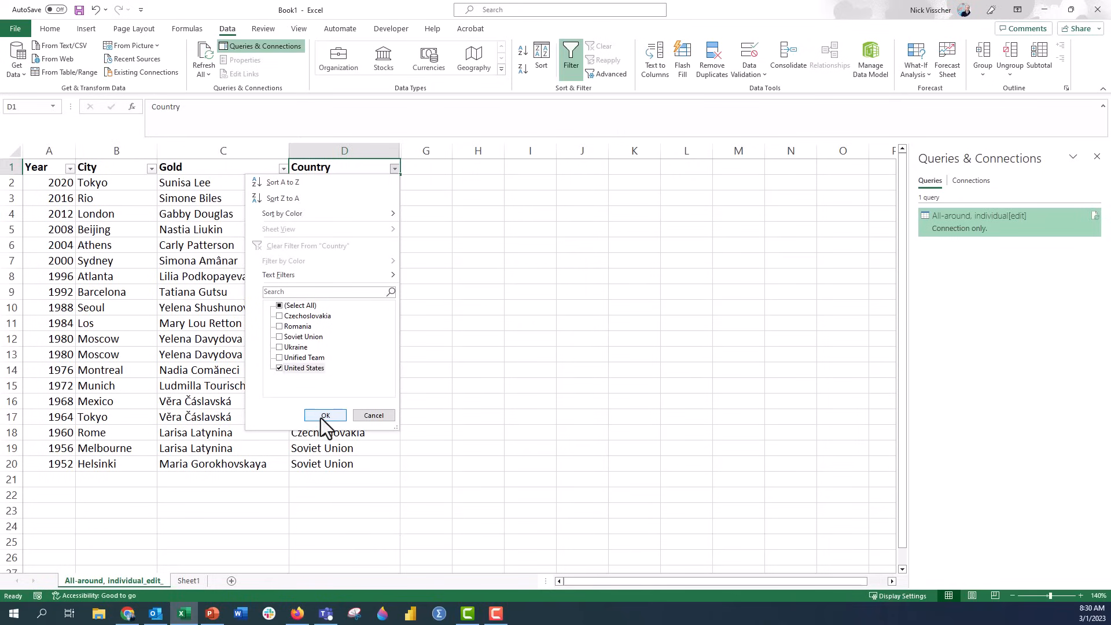
left_click(325, 415)
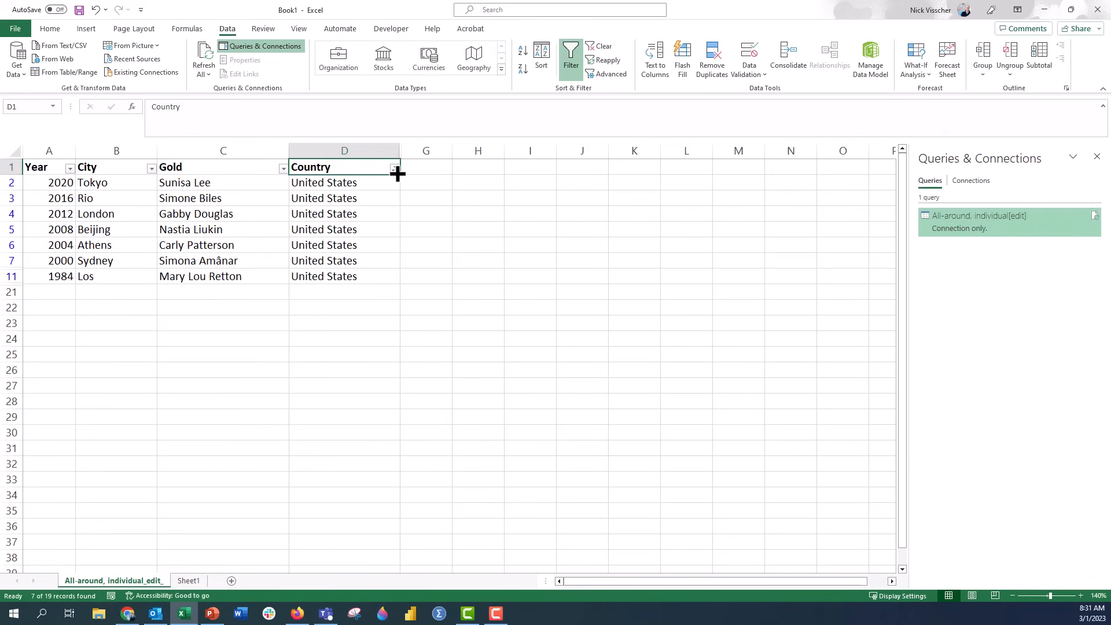
left_click(394, 168)
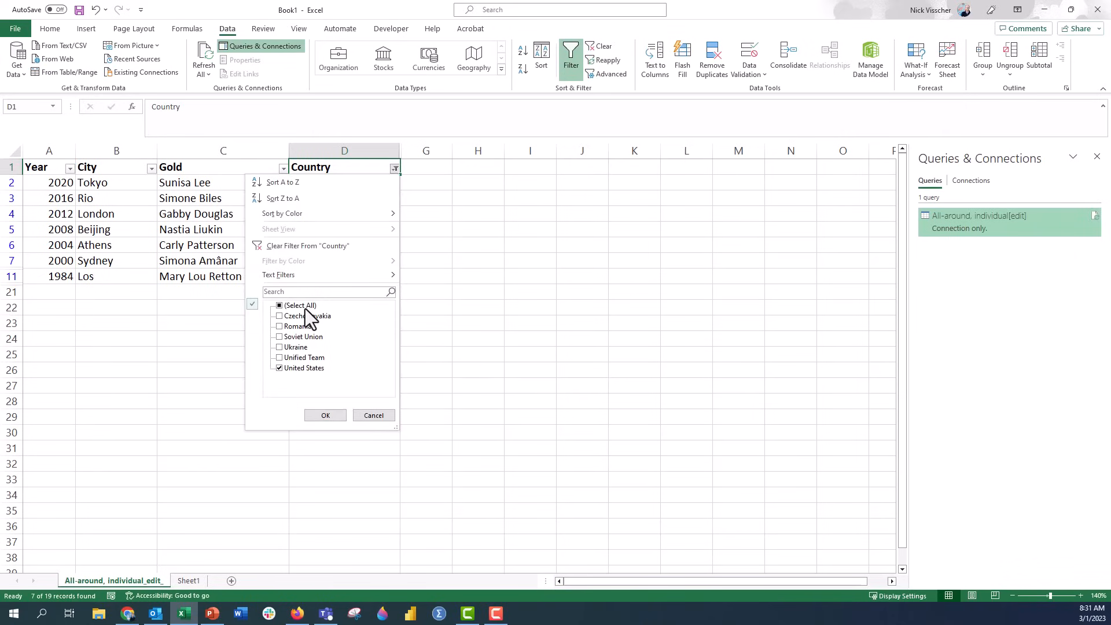
left_click(325, 414)
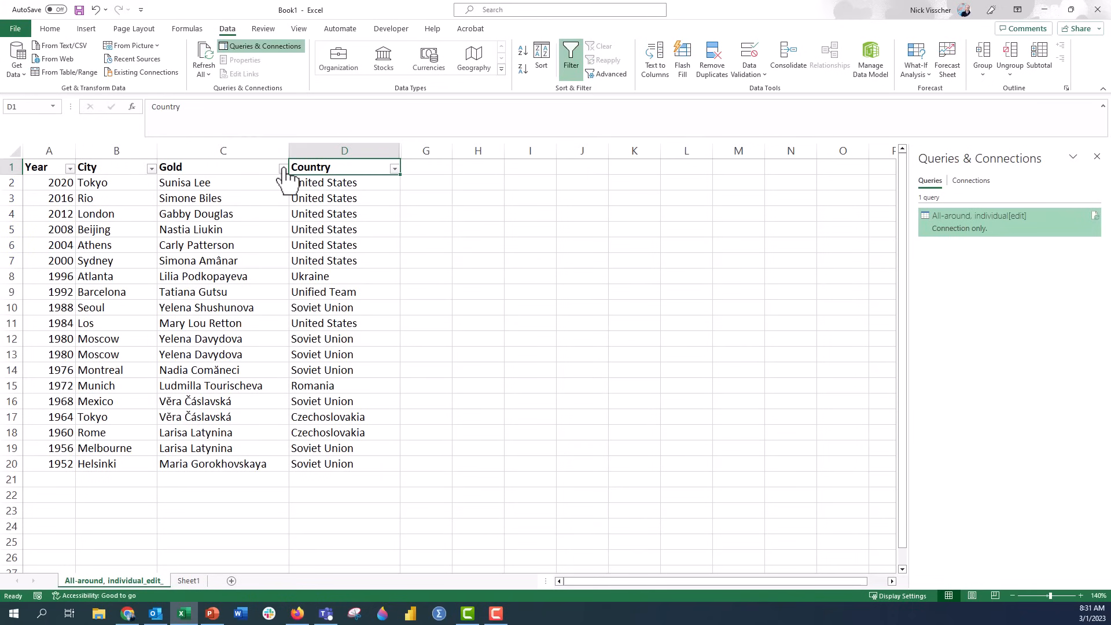
left_click(283, 167)
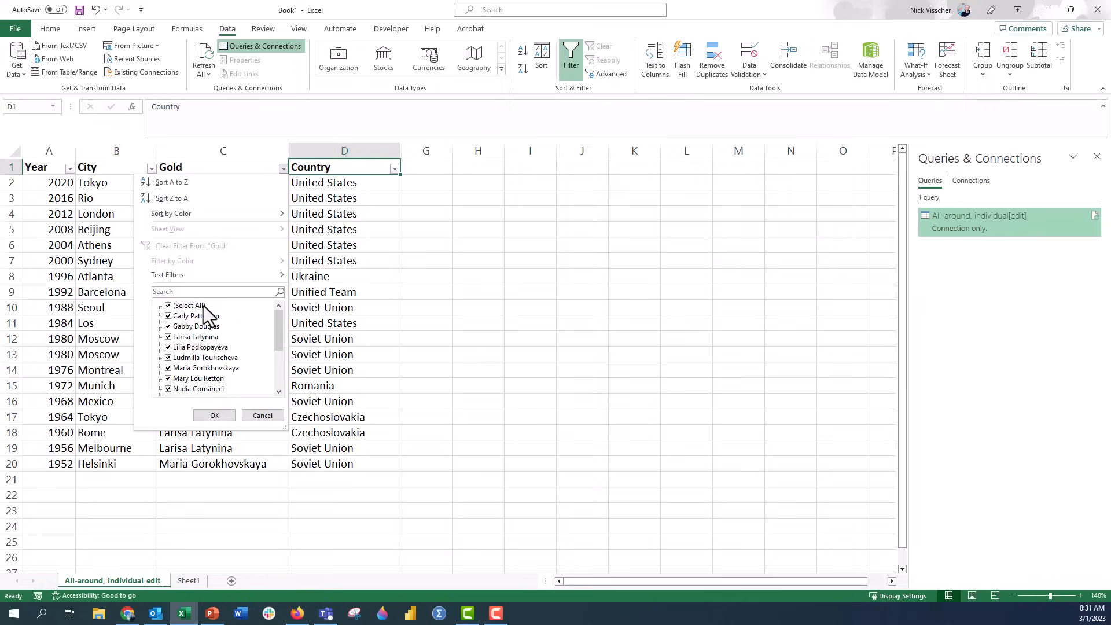
left_click(168, 305)
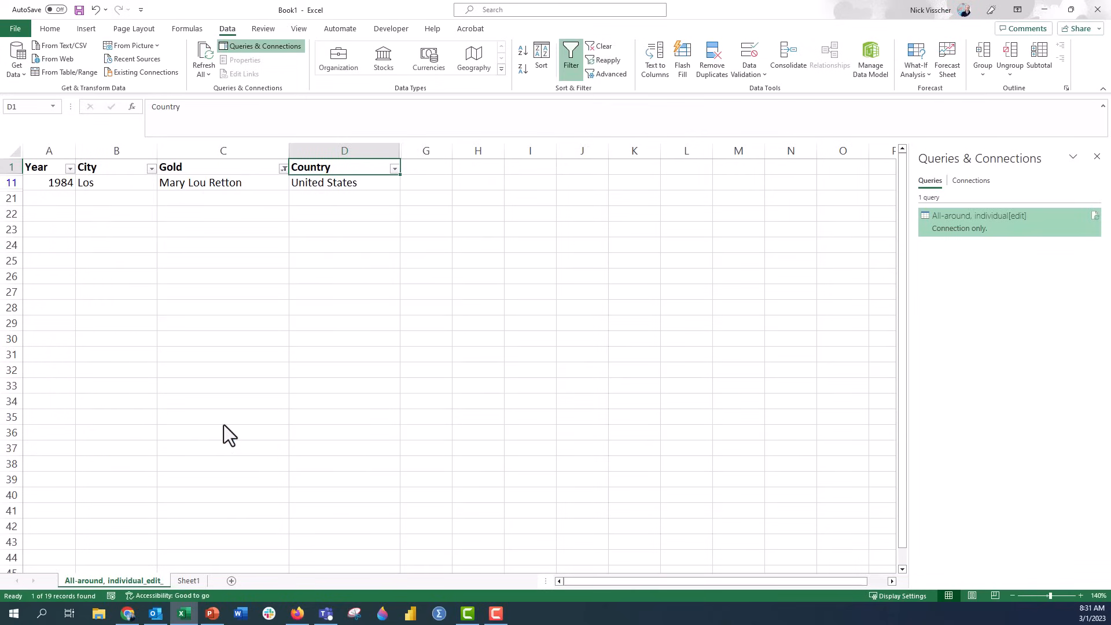
mouse_move(233, 461)
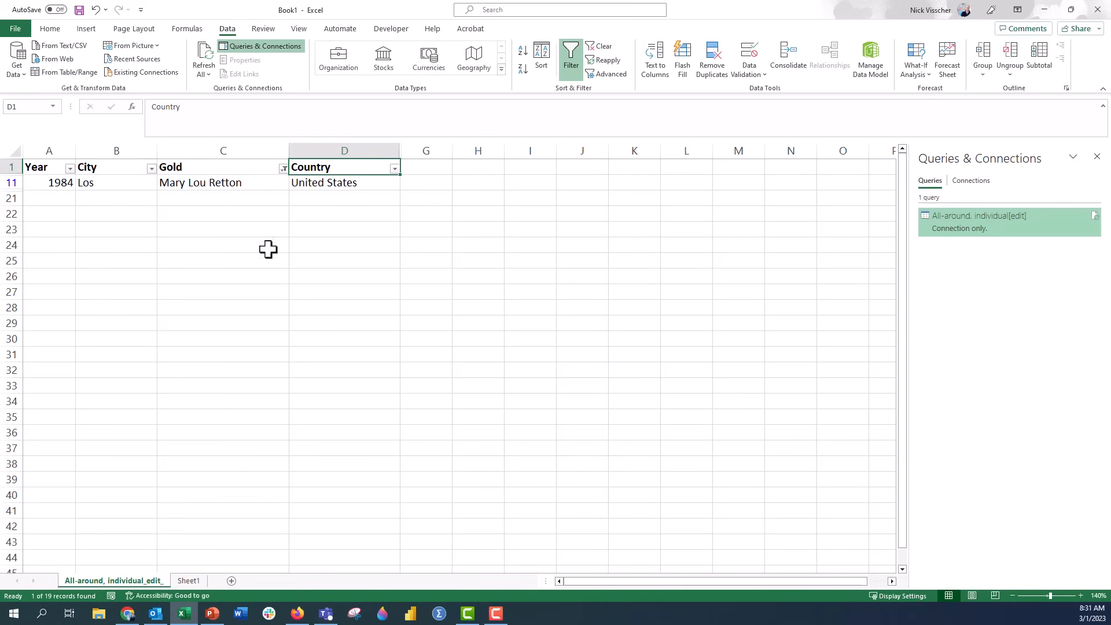
left_click(284, 167)
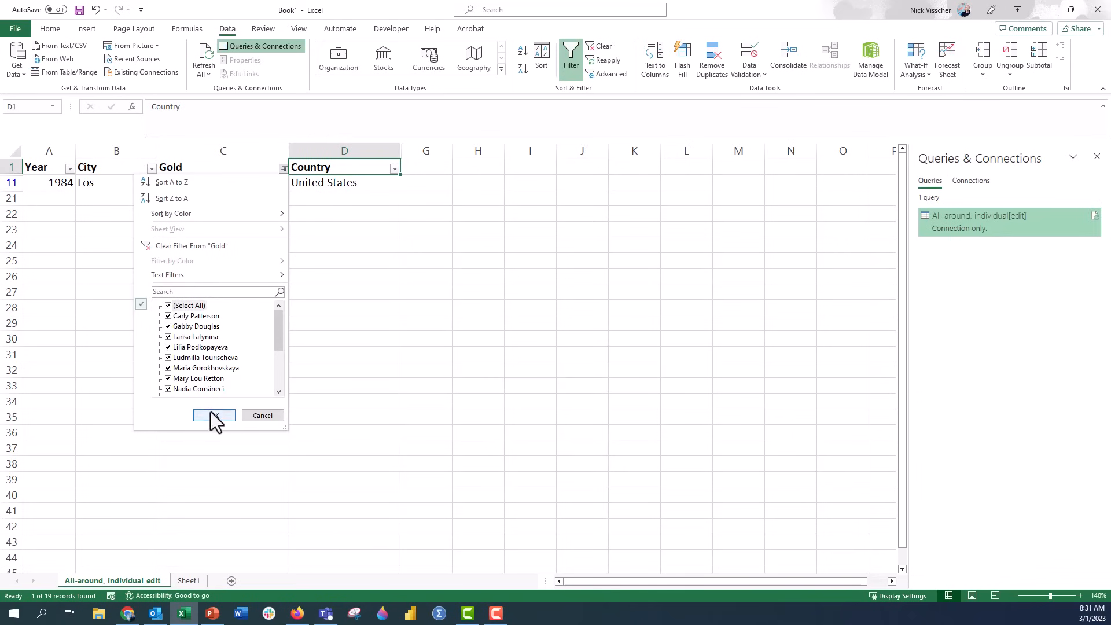
left_click(214, 415)
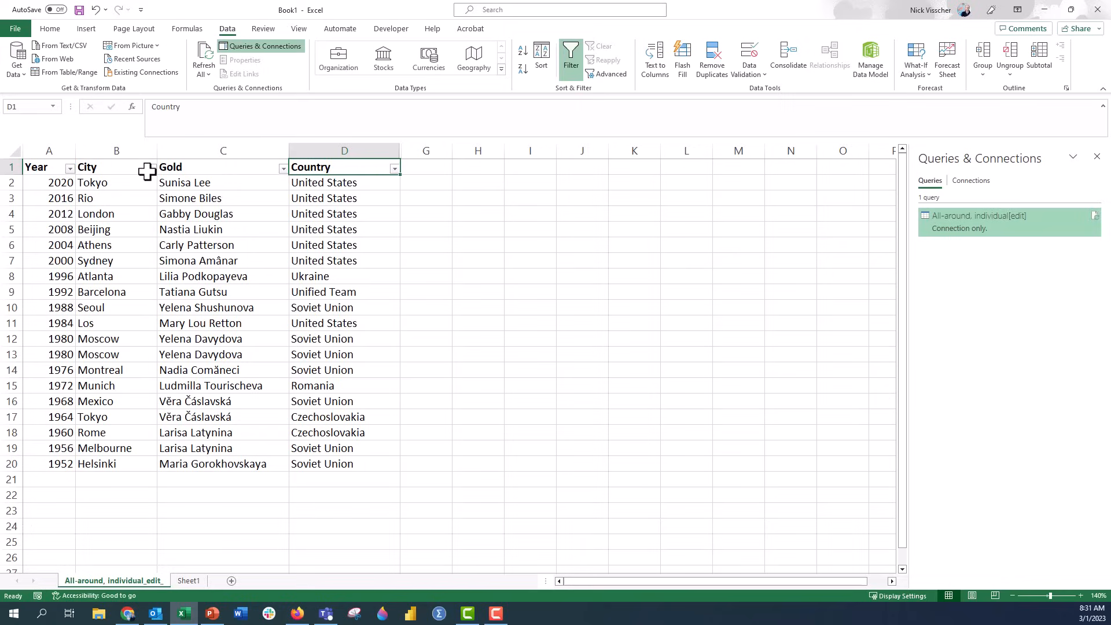
Sort the table A to Z by City and change cell B8 from 'Los' to 'Los Angeles'.
left_click(151, 167)
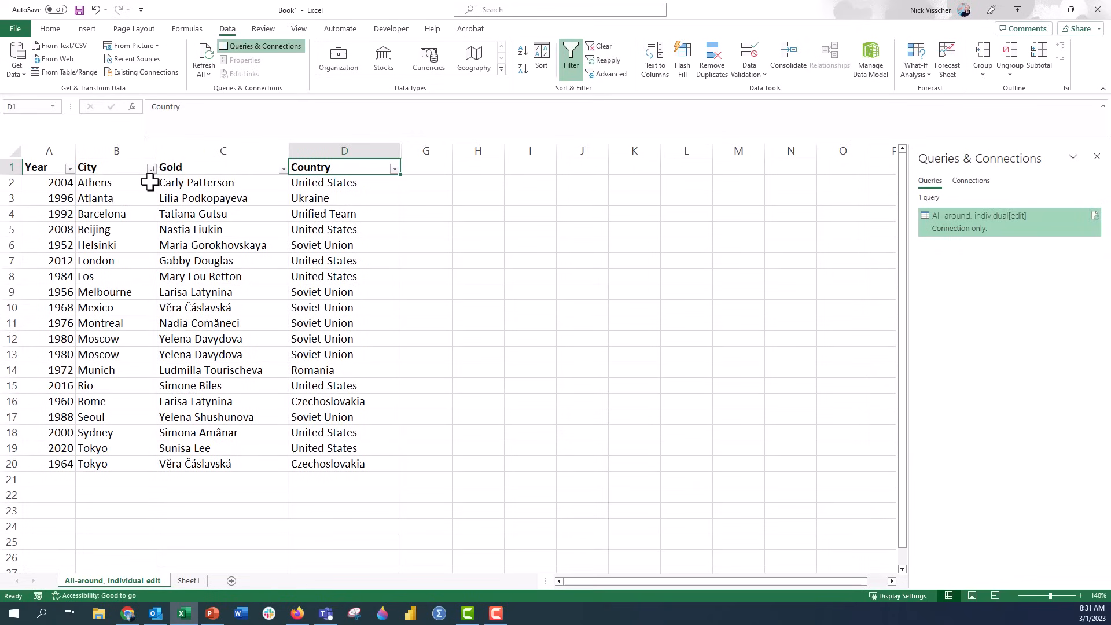
mouse_move(123, 418)
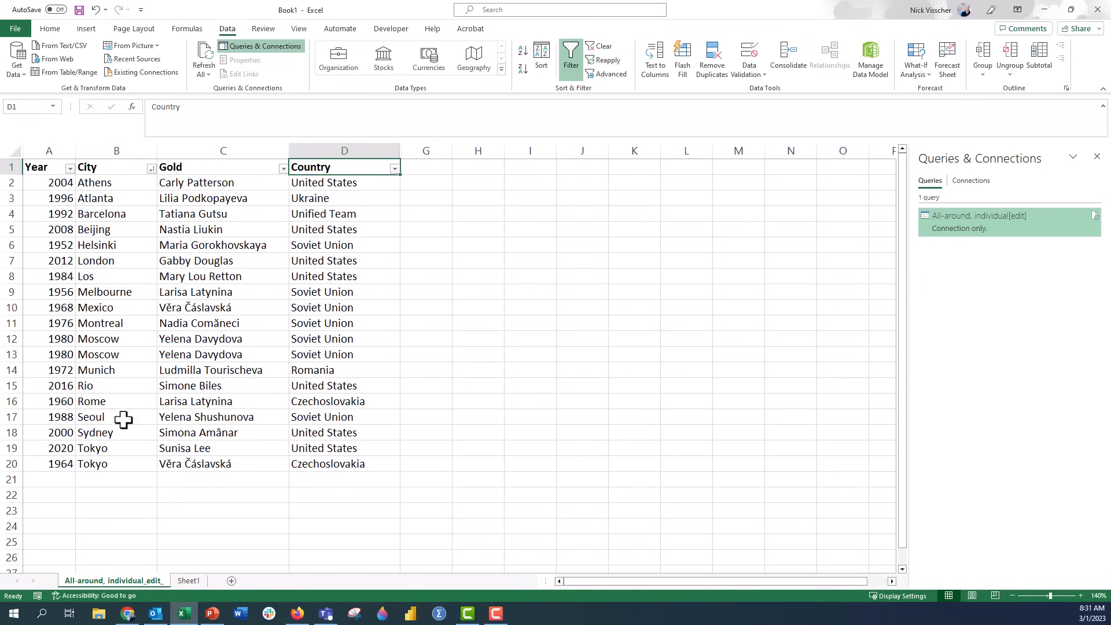
mouse_move(120, 456)
type(" Angeles")
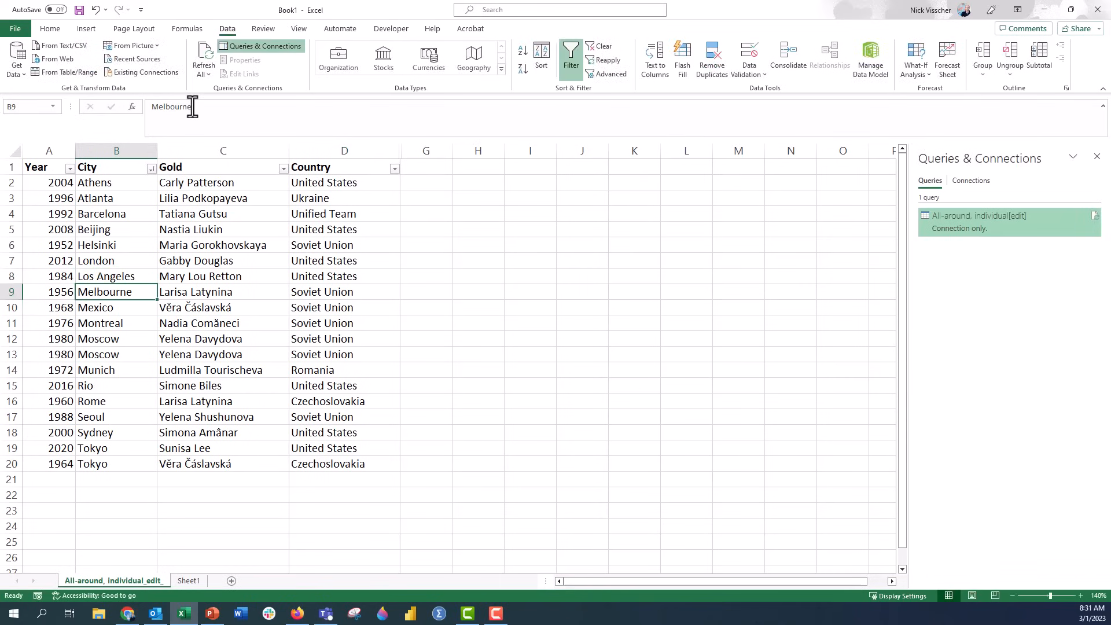
left_click(117, 276)
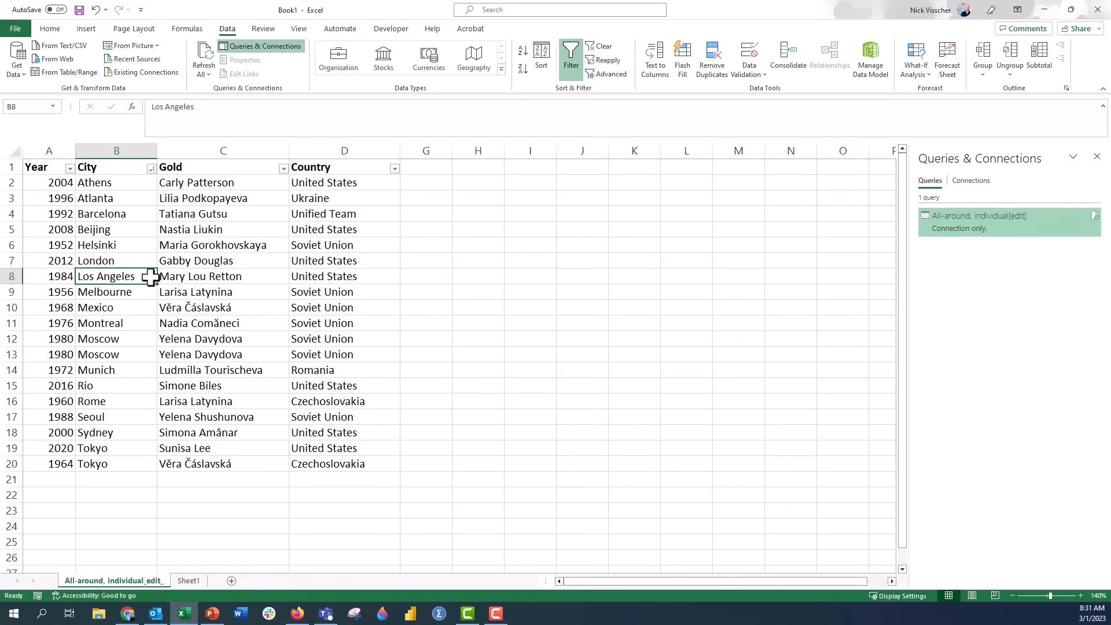
mouse_move(120, 480)
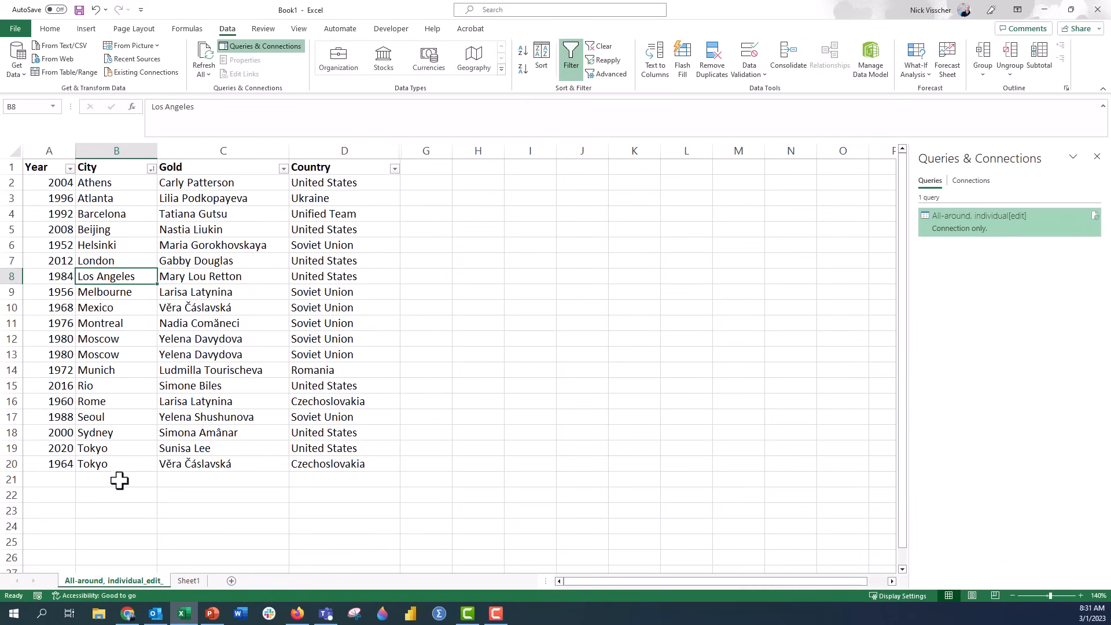
left_click(49, 480)
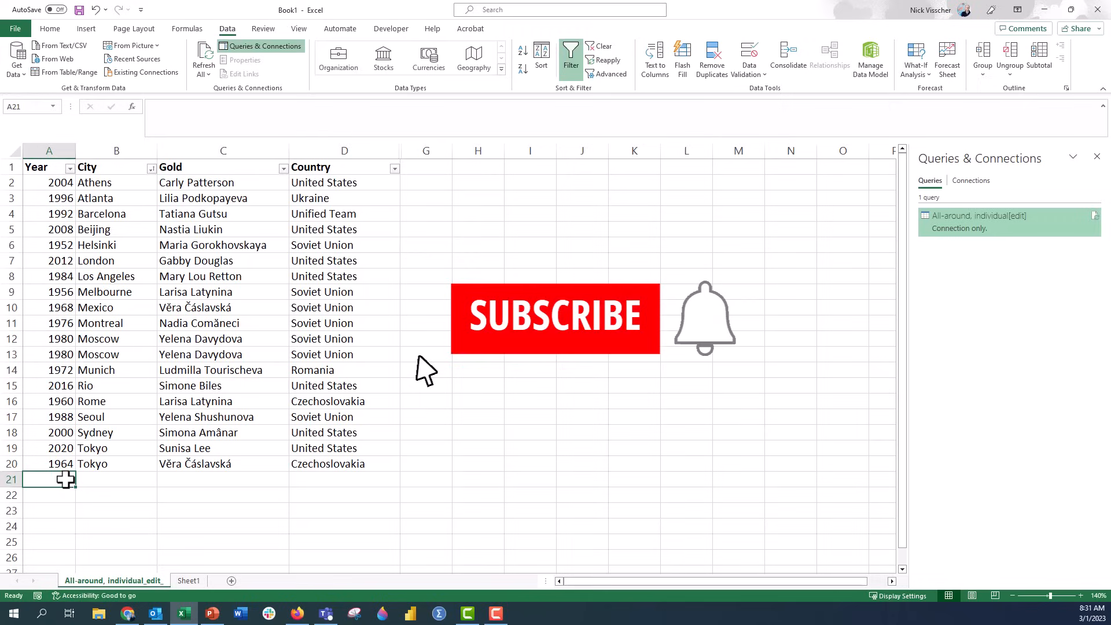
left_click(555, 319)
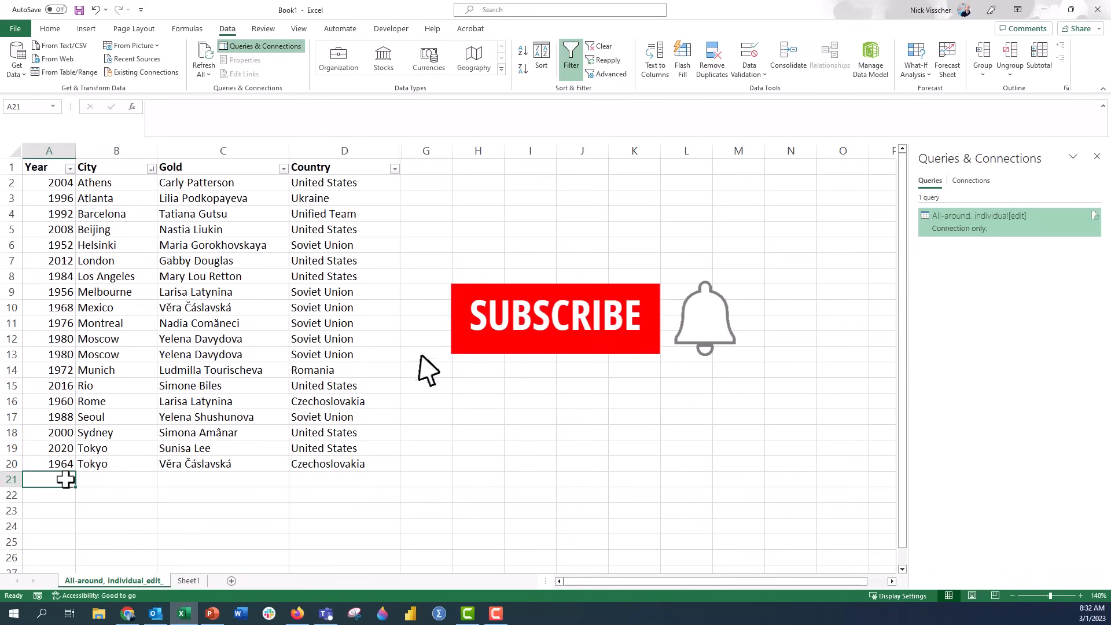
left_click(555, 319)
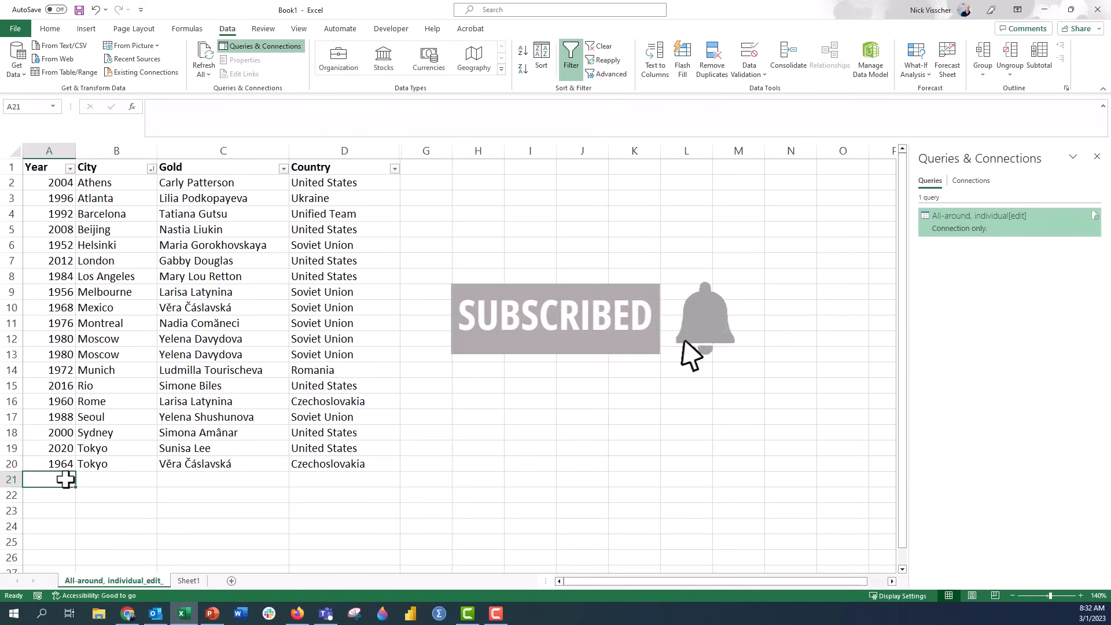